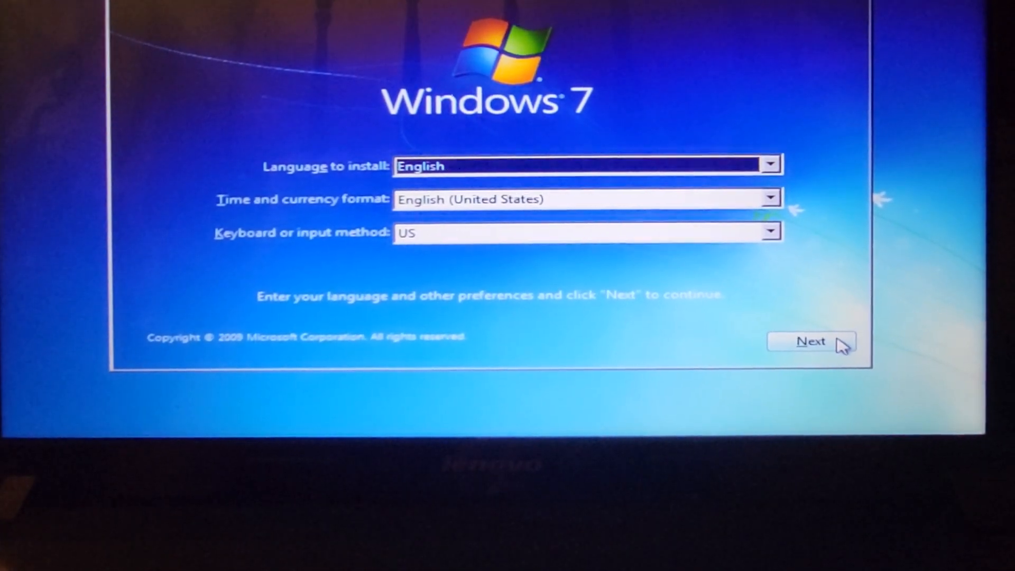
- Confirm English language, US time format and US keyboard on the language screen
click(810, 341)
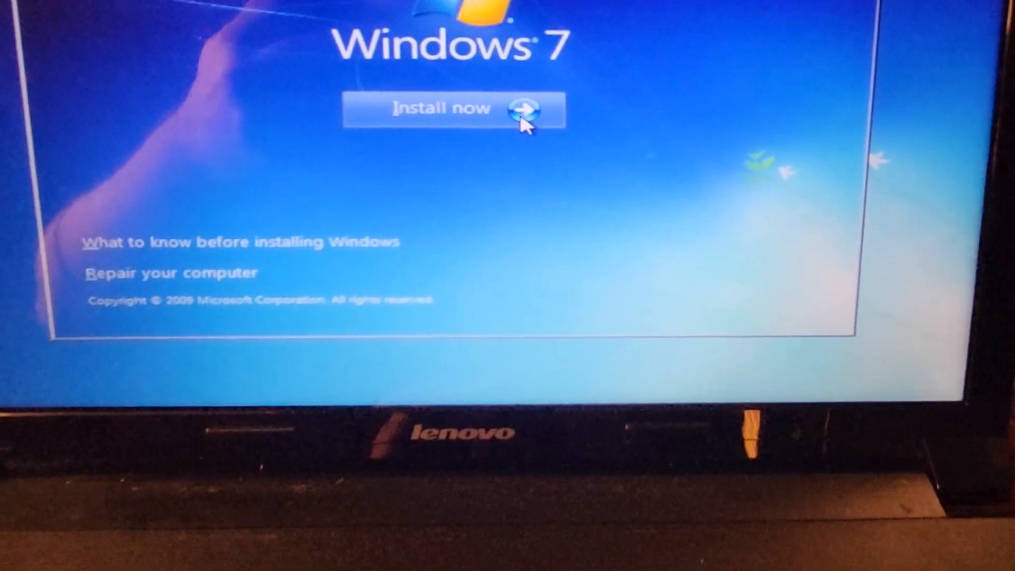
- Choose Install now to bring up the Windows 7 edition list
click(442, 109)
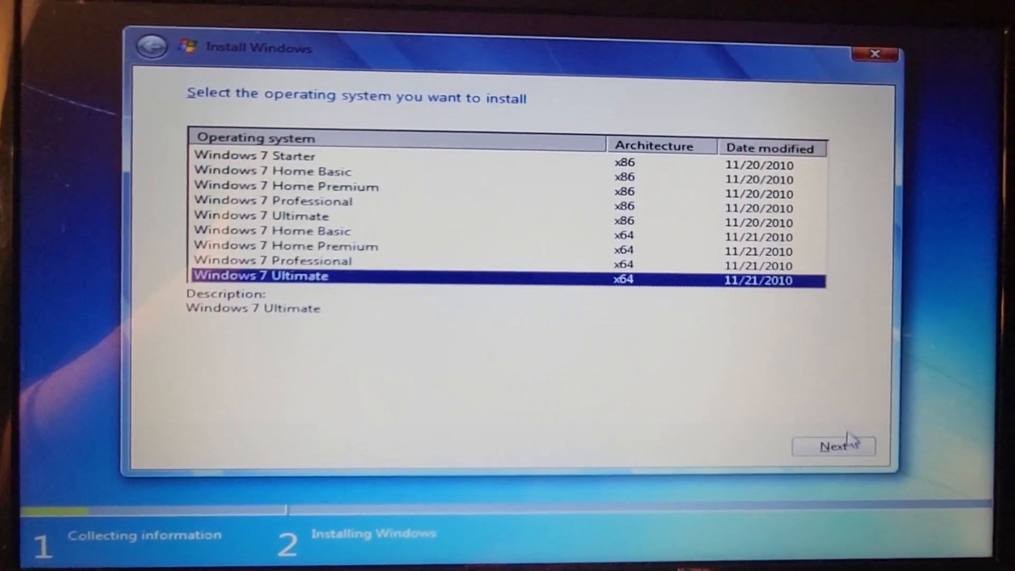
- Proceed with Windows 7 Ultimate x64, scroll the license terms, and tick 'I accept the license terms'
click(833, 445)
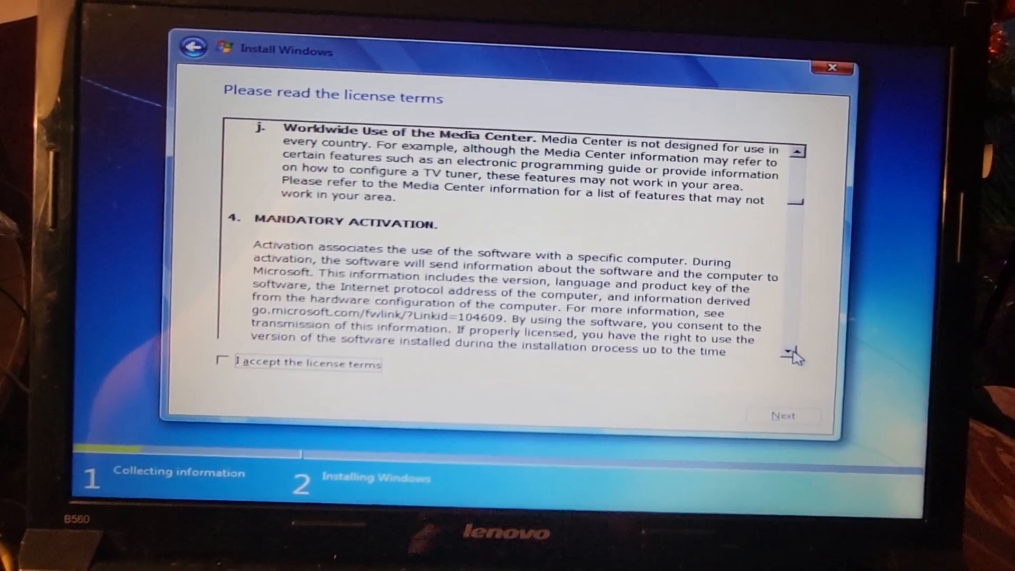
click(794, 349)
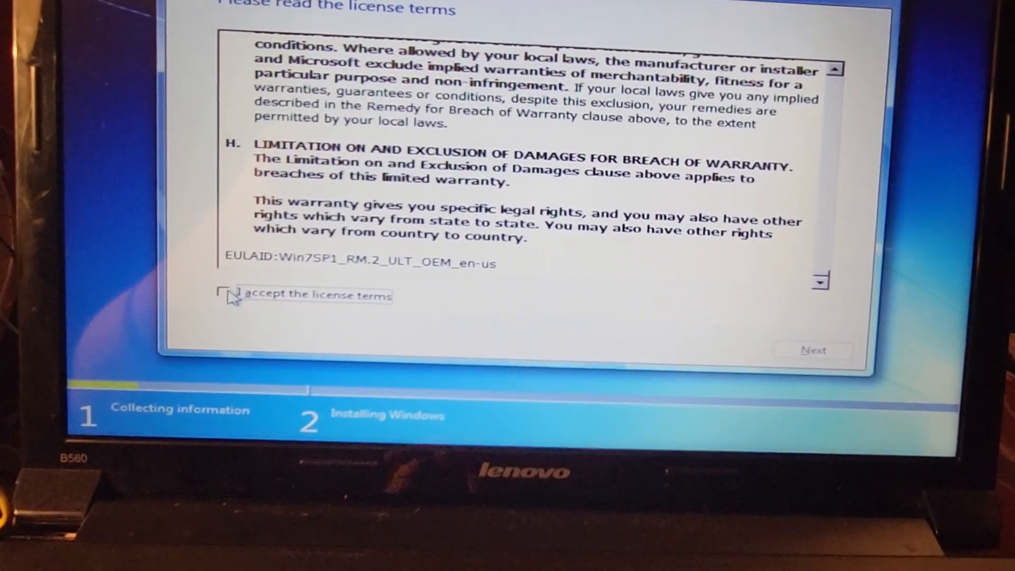
click(219, 297)
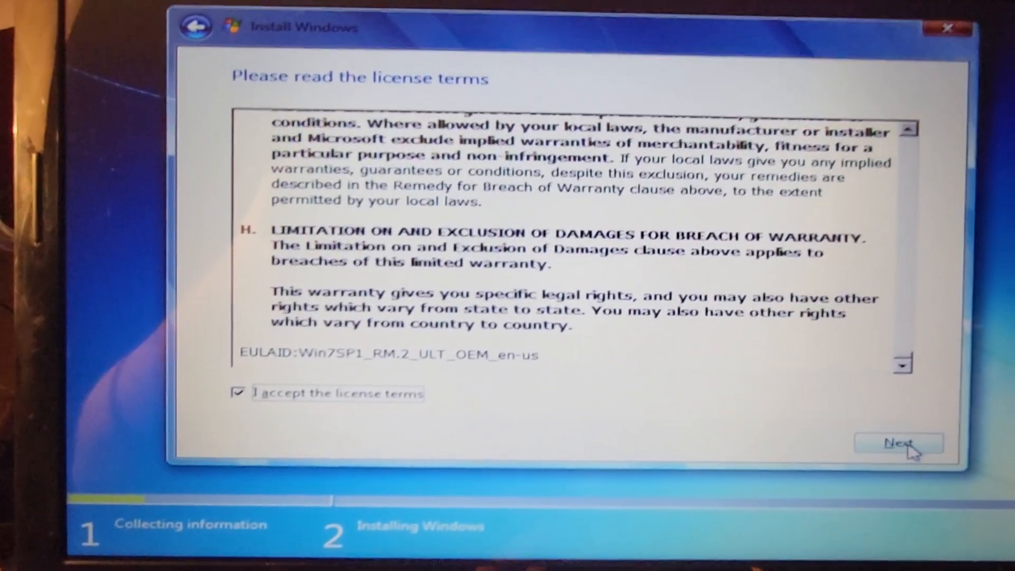
- Continue past the license page and close the Compatibility Report to return to Install now
click(897, 443)
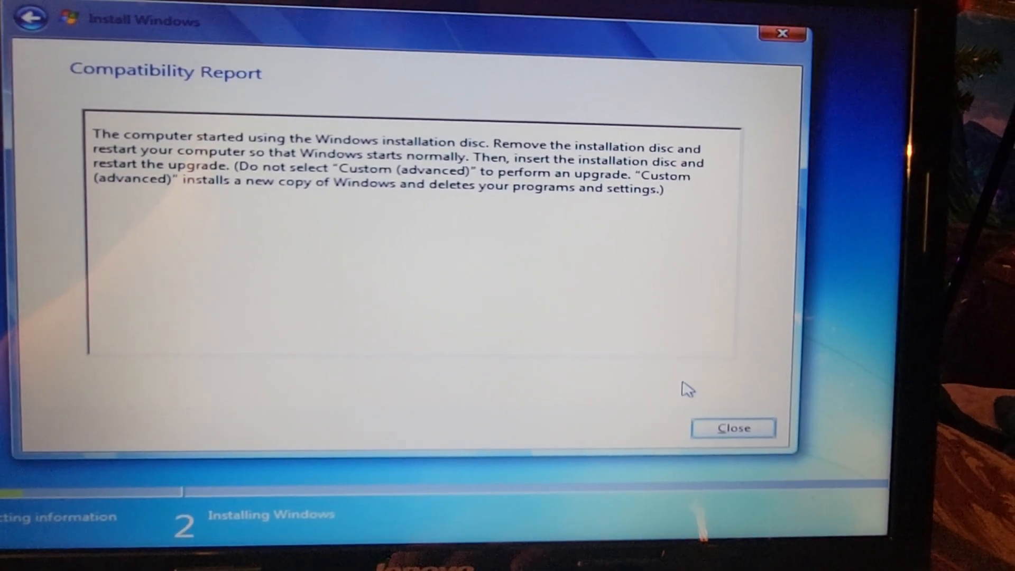
click(733, 427)
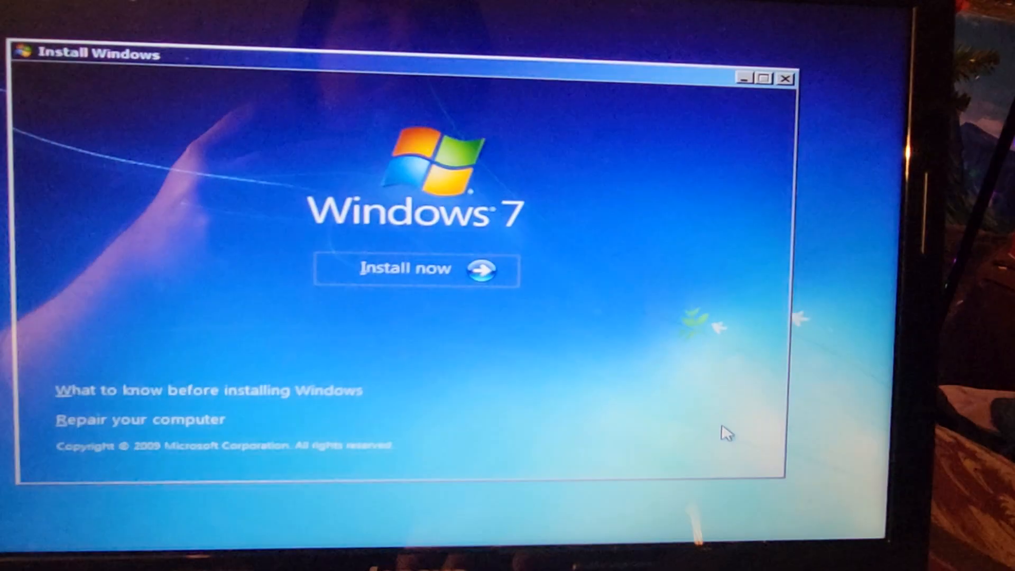